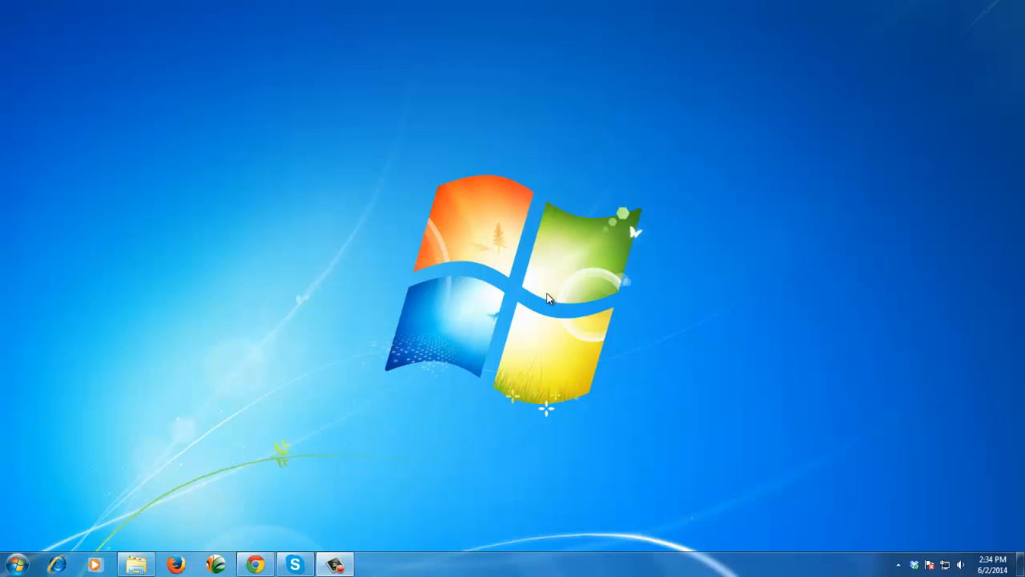
pyautogui.moveTo(558, 256)
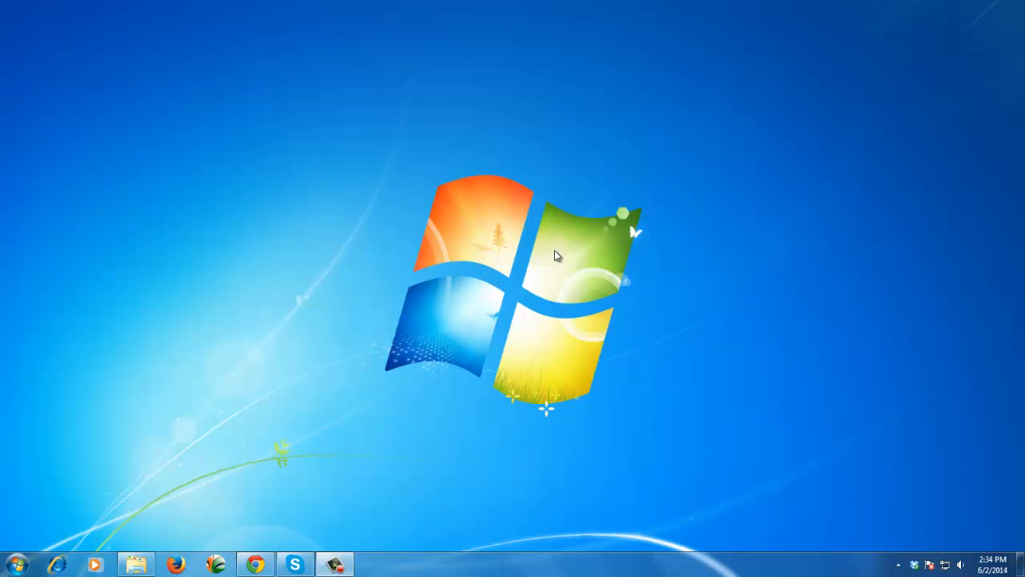
pyautogui.moveTo(775, 276)
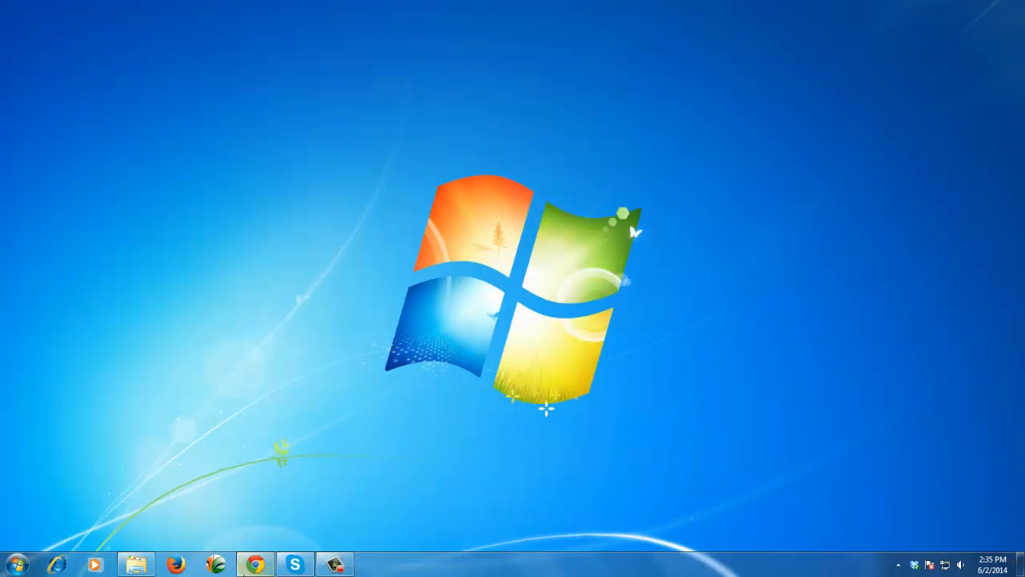
pyautogui.moveTo(655, 255)
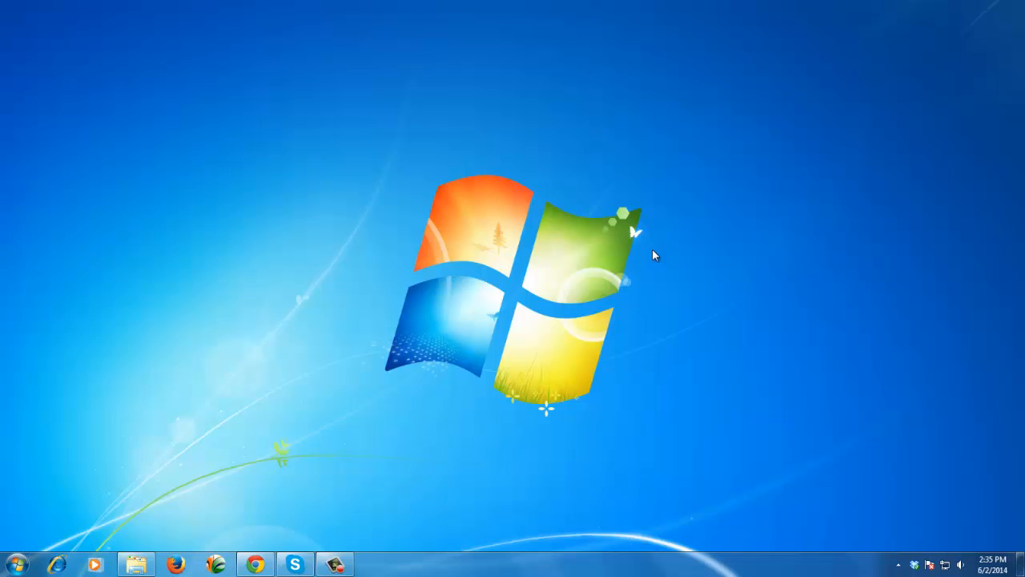
pyautogui.moveTo(257, 564)
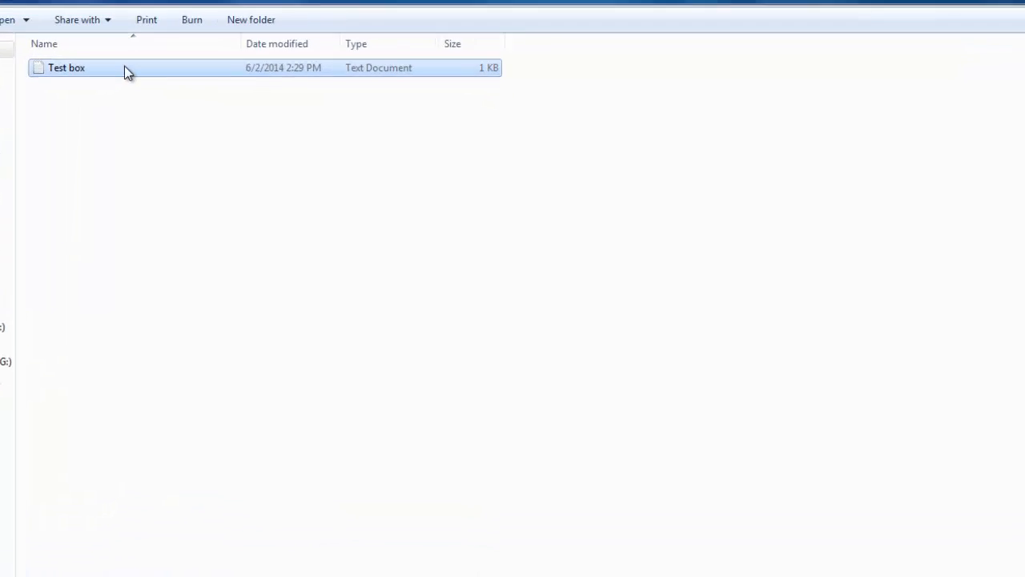
# Step: Open Test box in Notepad and rename the CSS class vishal1 to box
pyautogui.doubleClick(67, 68)
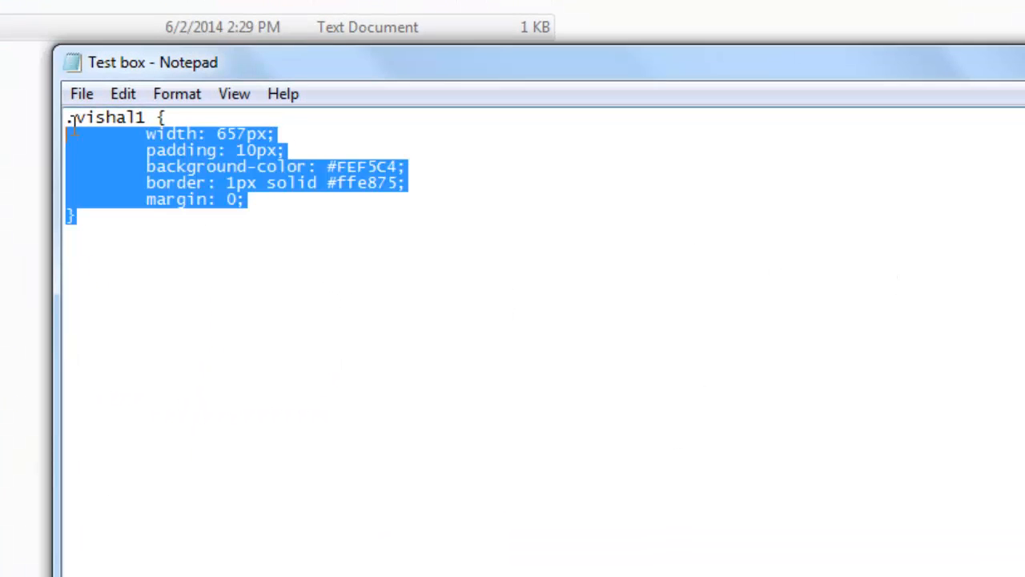
pyautogui.click(286, 292)
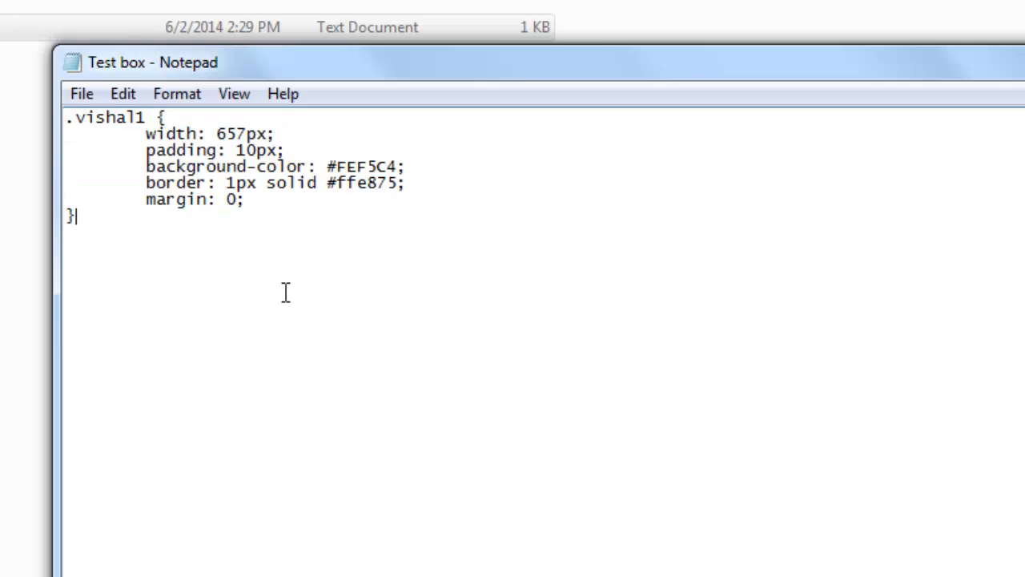
pyautogui.press('ctrl+a')
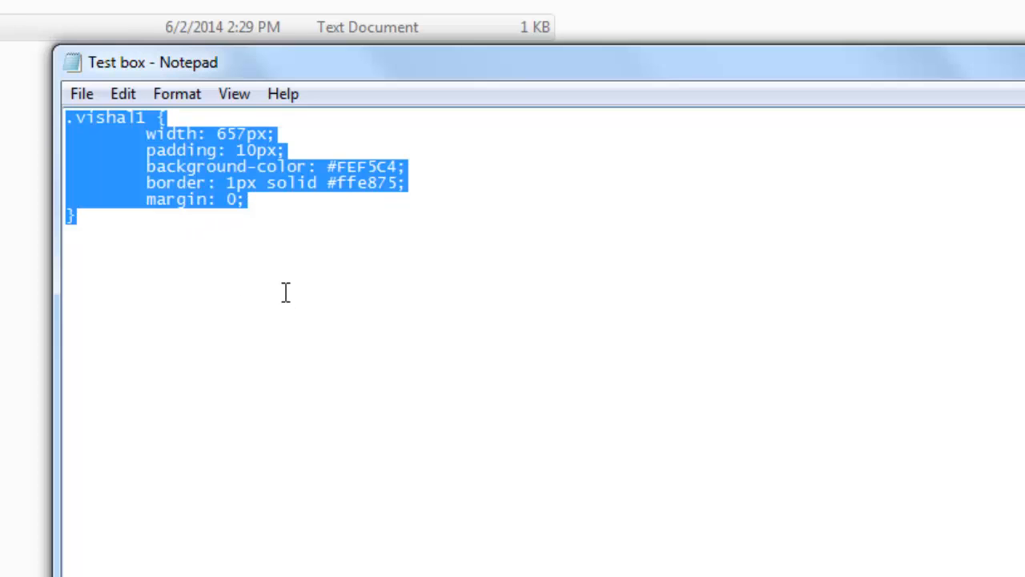
pyautogui.click(148, 118)
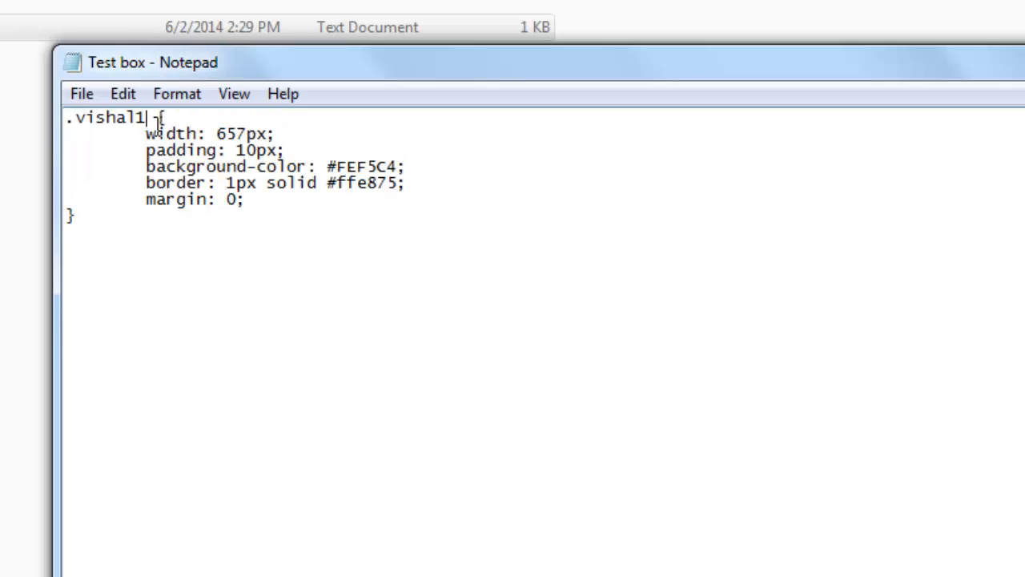
pyautogui.press('BackSpace')
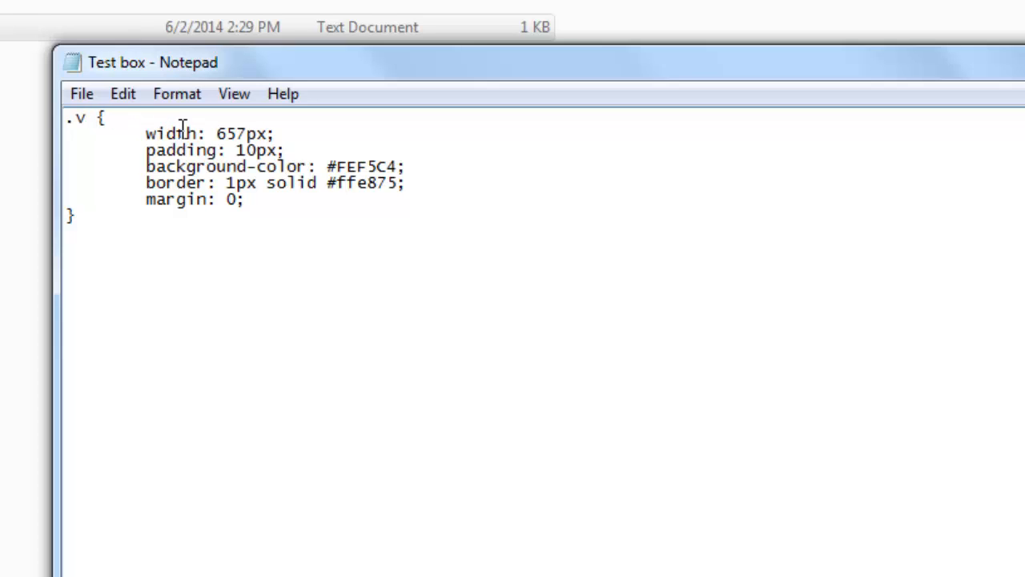
pyautogui.write('box')
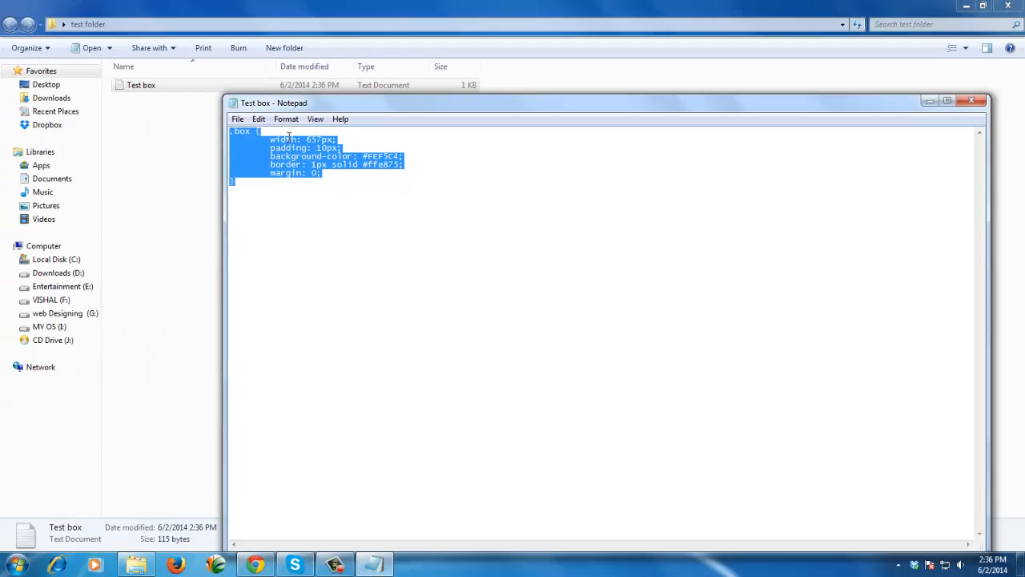
pyautogui.click(972, 100)
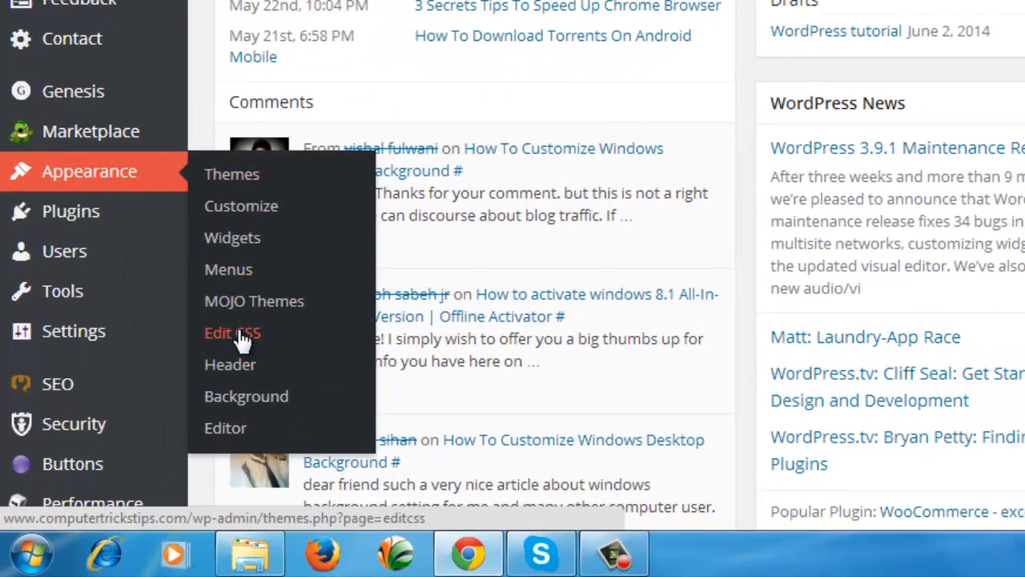
# Step: Paste the pale yellow .box rule into the custom CSS editor and save the stylesheet
pyautogui.click(233, 332)
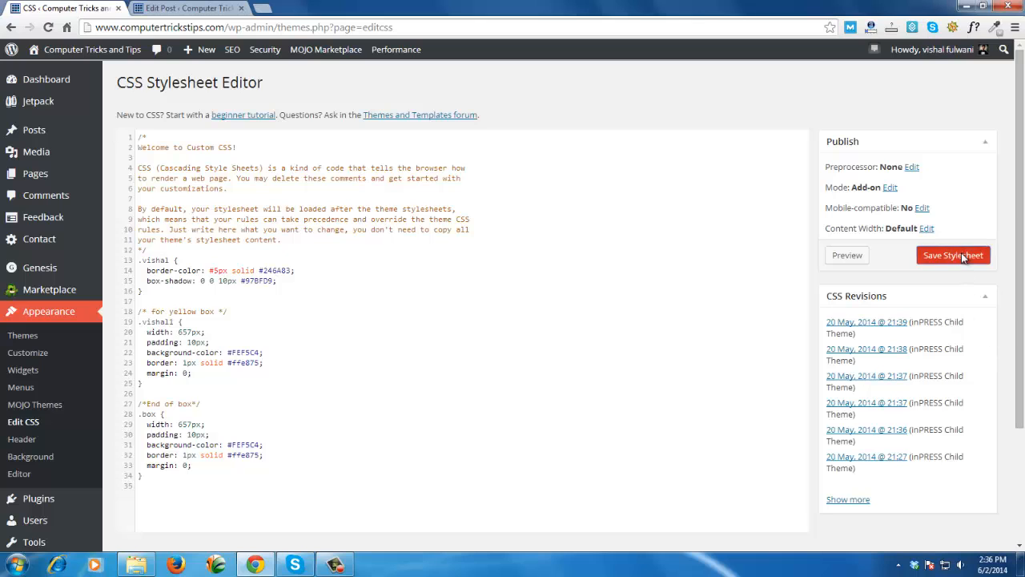
pyautogui.click(953, 255)
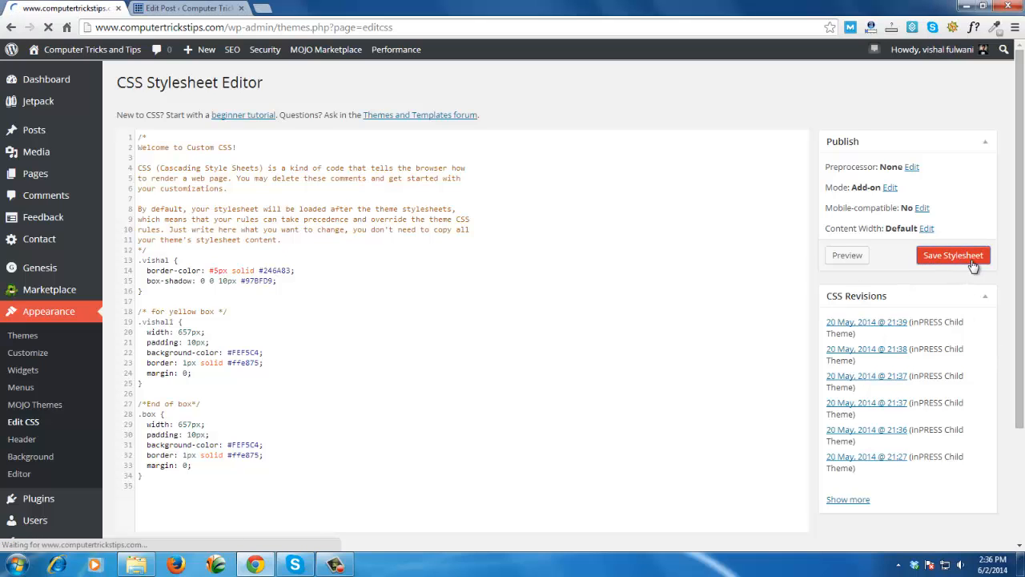
pyautogui.click(953, 255)
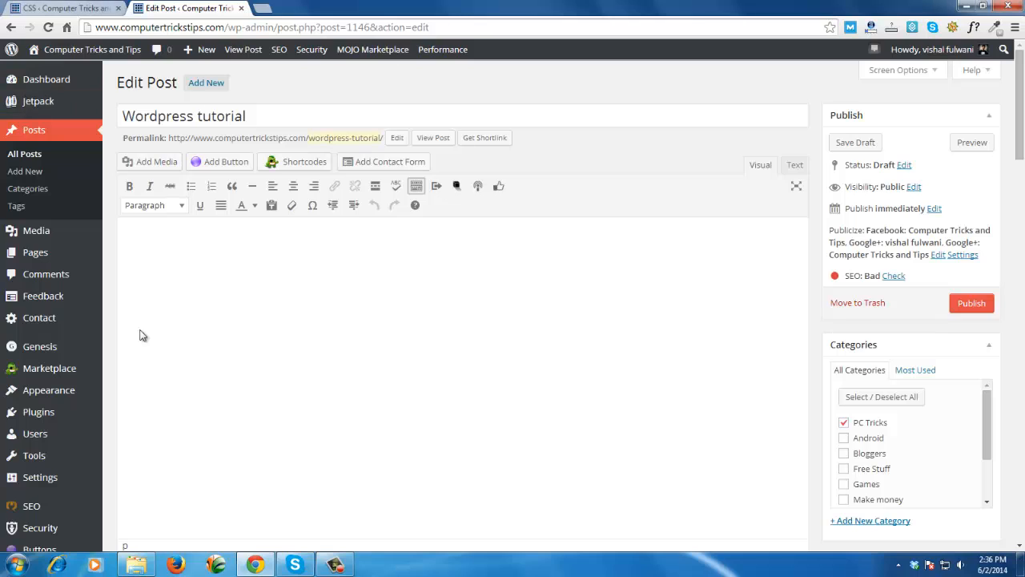
# Step: Type 'My name is vishal fulwani. I am Founder of Computer tricks and tips' and view the HTML source
pyautogui.write('My name is vishal fulwani. I am Founder of Computer tricks and tips')
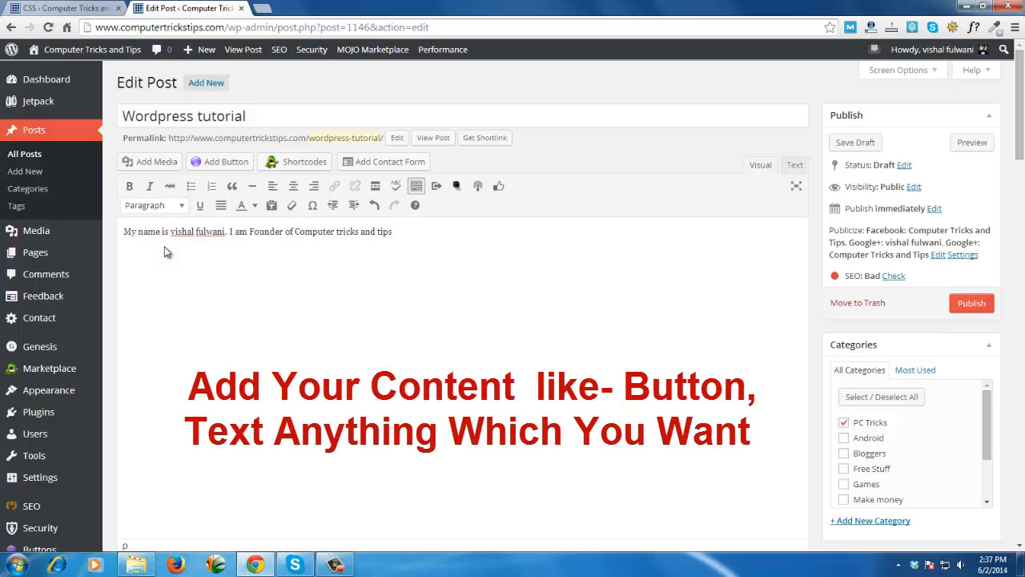
pyautogui.moveTo(825, 143)
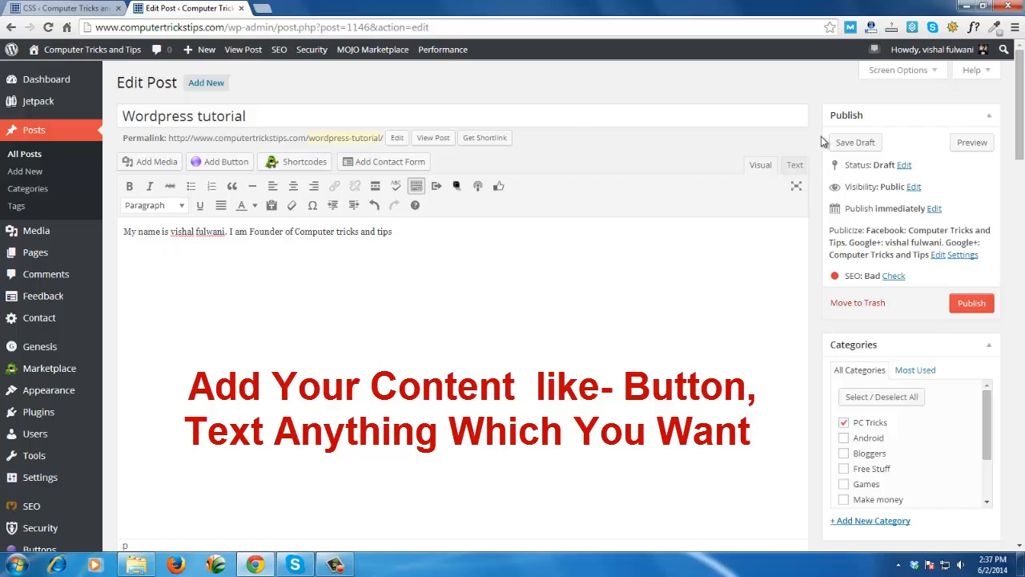
pyautogui.click(794, 164)
pyautogui.write('<div ')
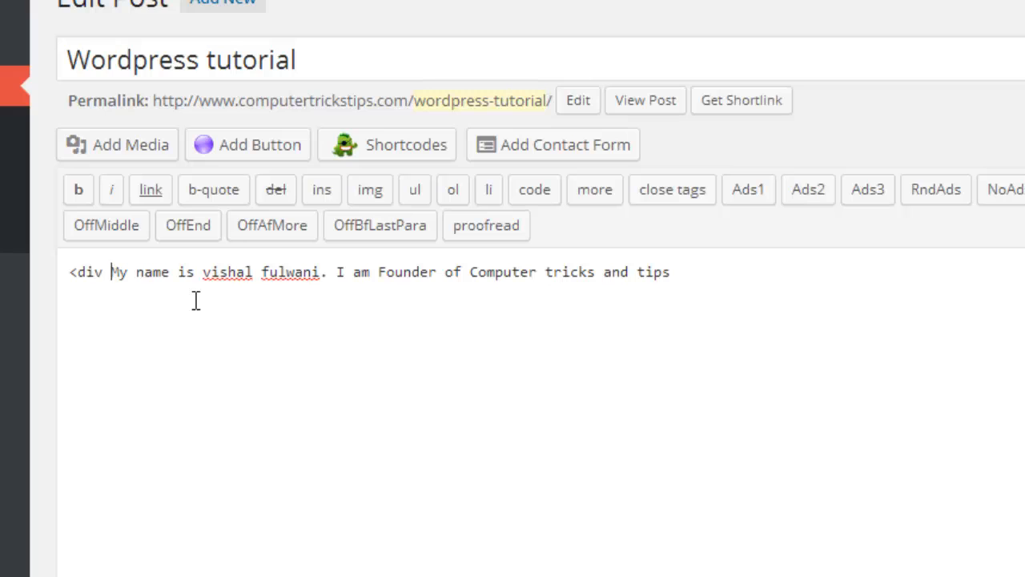
# Step: Wrap the intro sentence in <div class="box"> and </div>
pyautogui.write('class=')
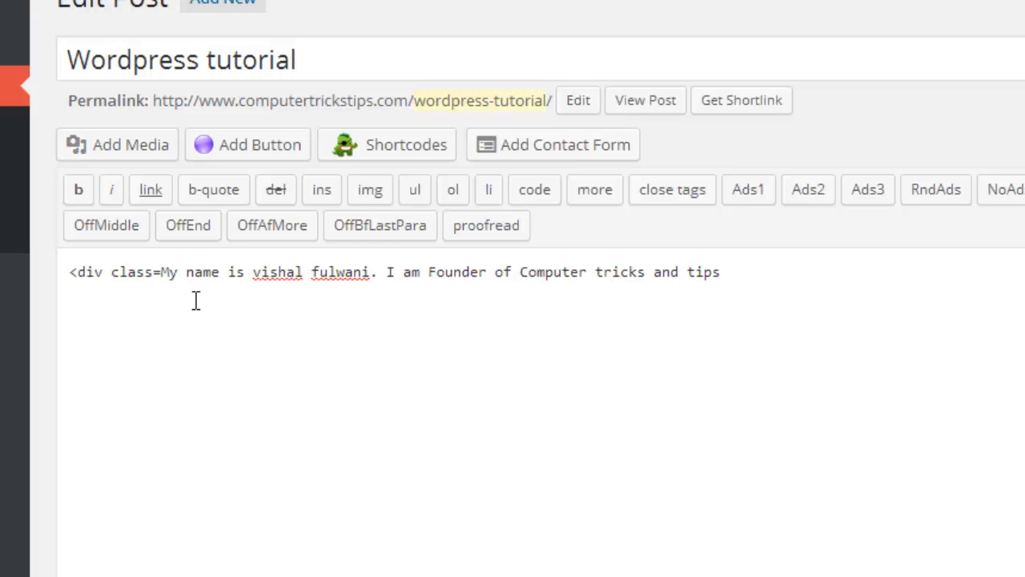
pyautogui.write('"')
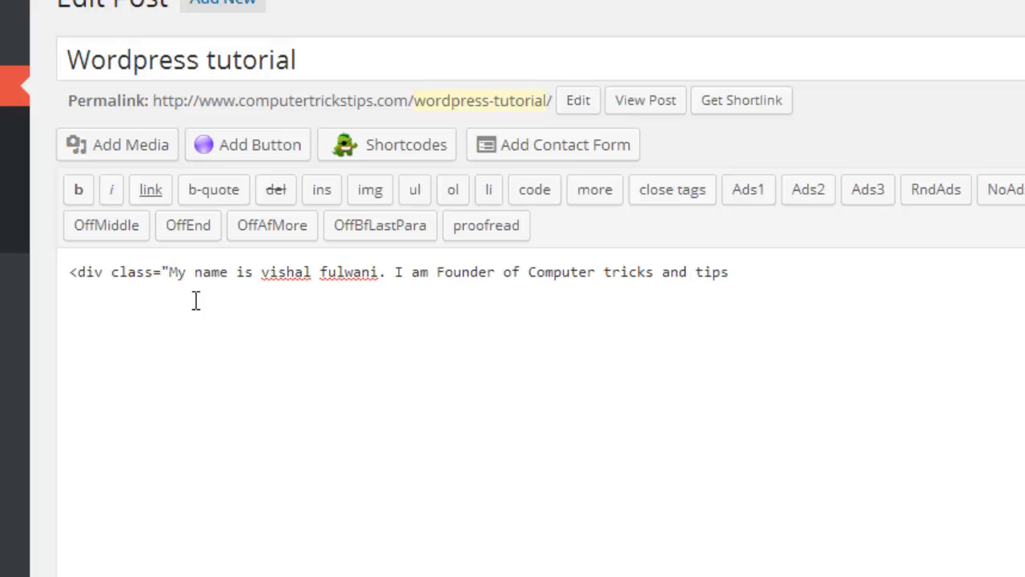
pyautogui.click(169, 272)
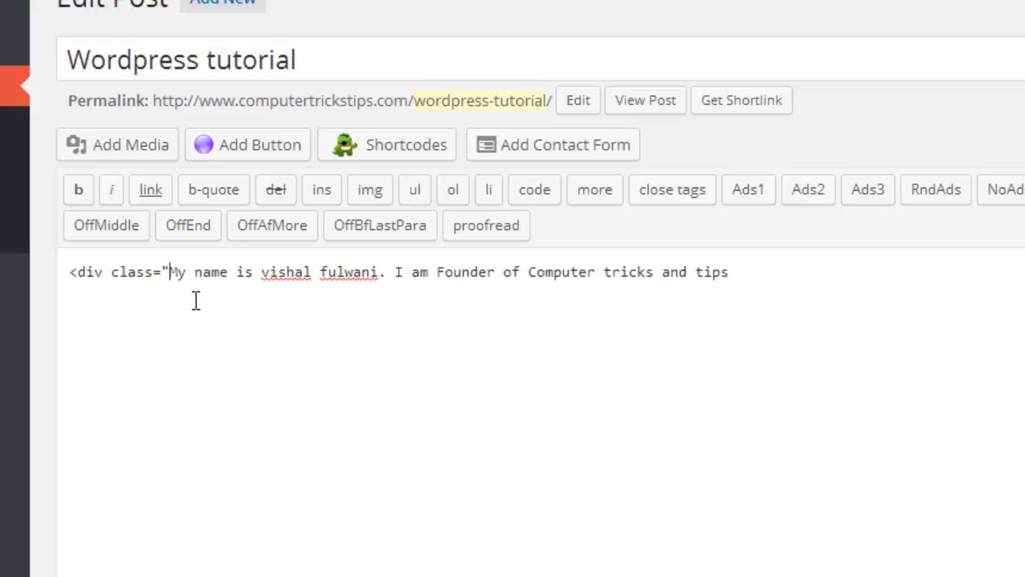
pyautogui.write('box">')
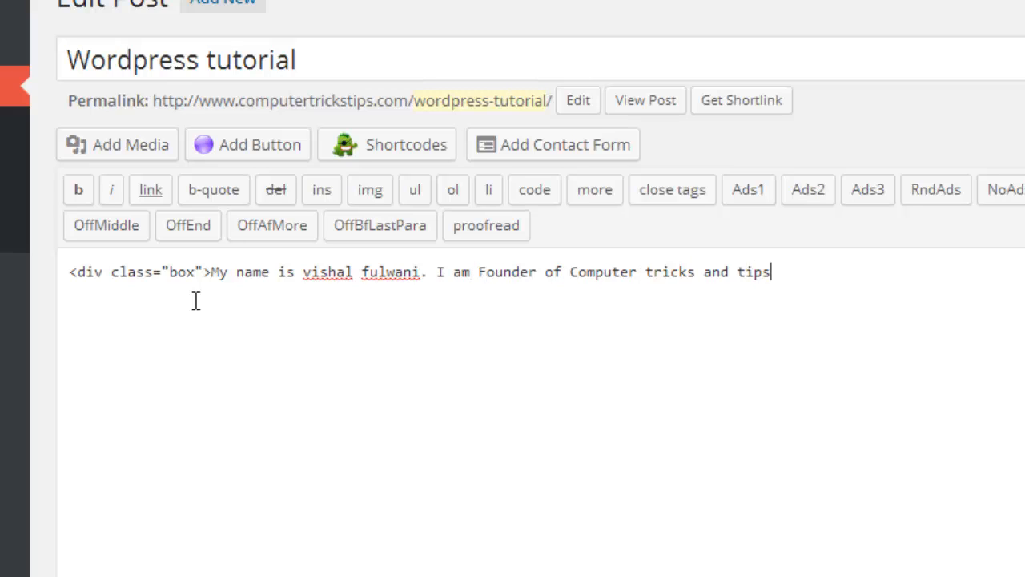
pyautogui.write('</d')
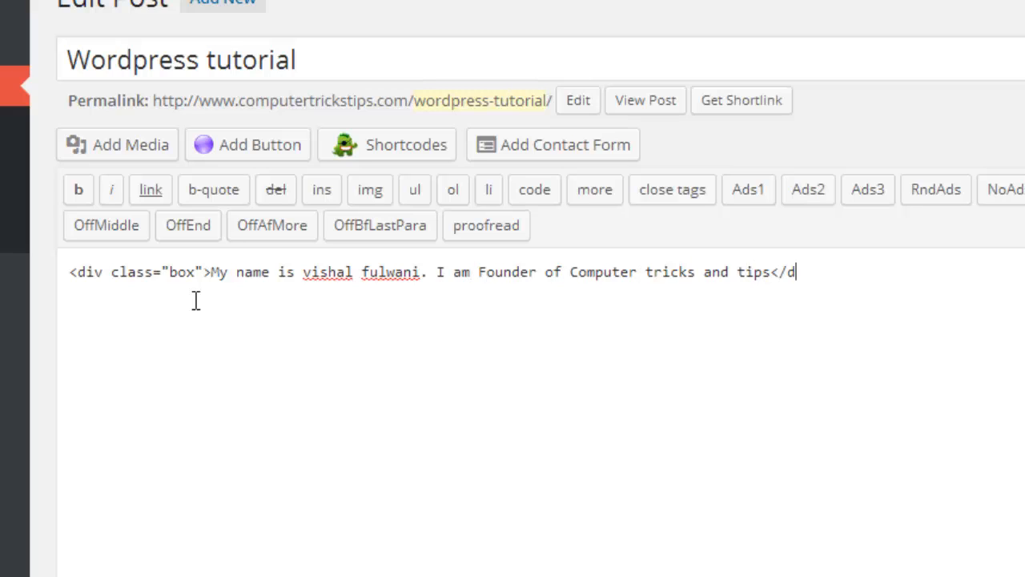
pyautogui.write('iv>')
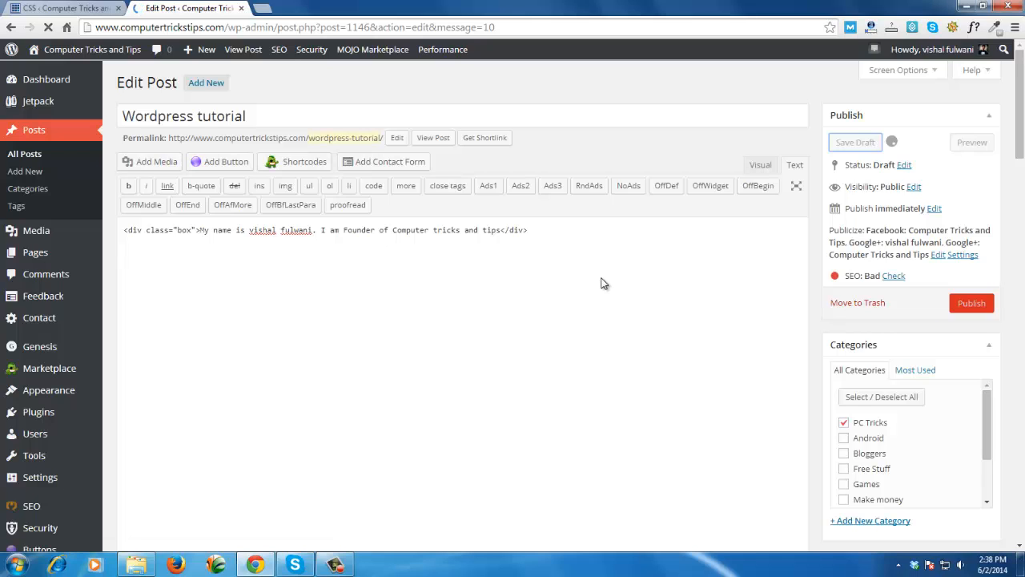
# Step: Save the 'Wordpress tutorial' draft and preview it in a new tab
pyautogui.click(855, 142)
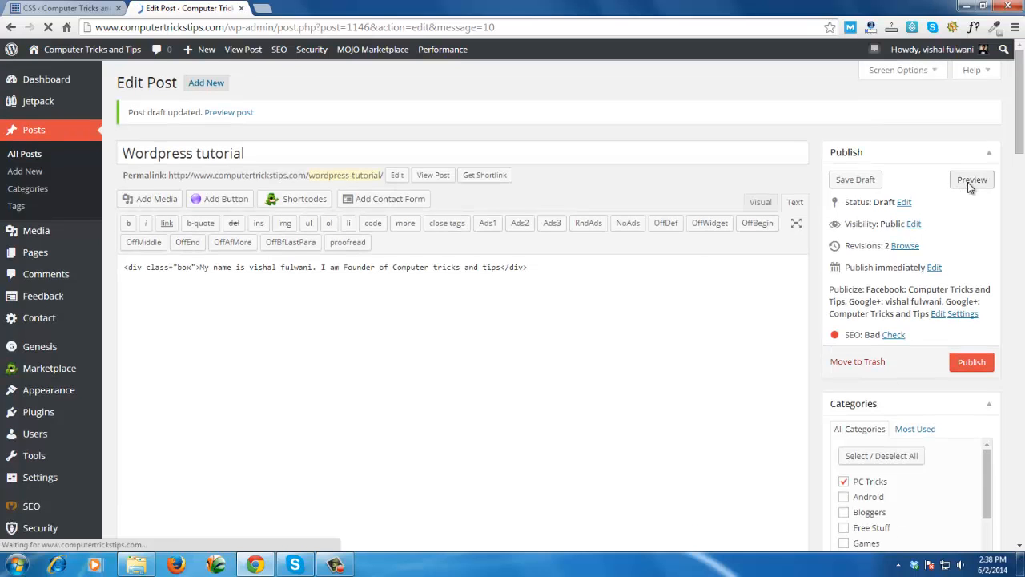
pyautogui.click(971, 180)
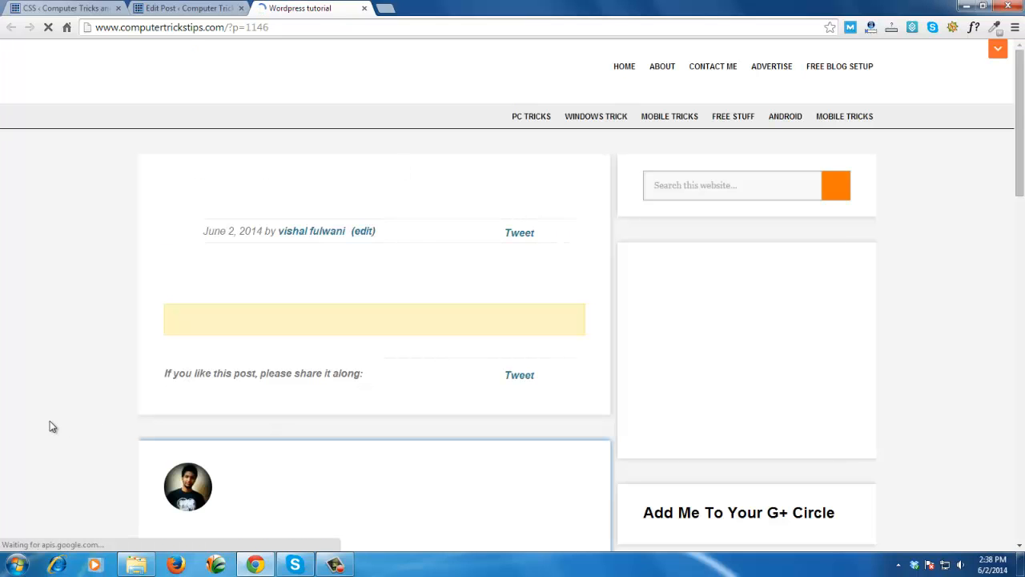